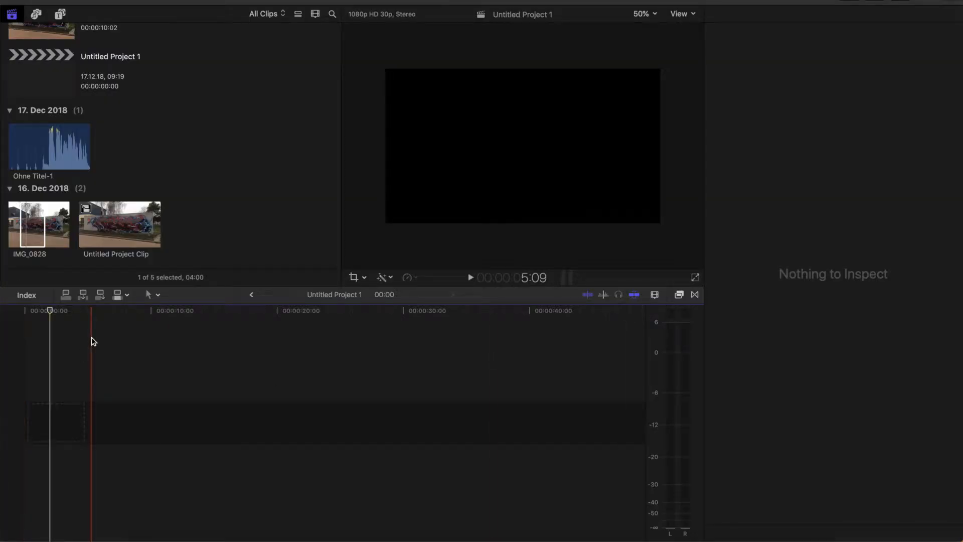
# Append the graffiti photo IMG_0828 to the project timeline
pyautogui.click(39, 225)
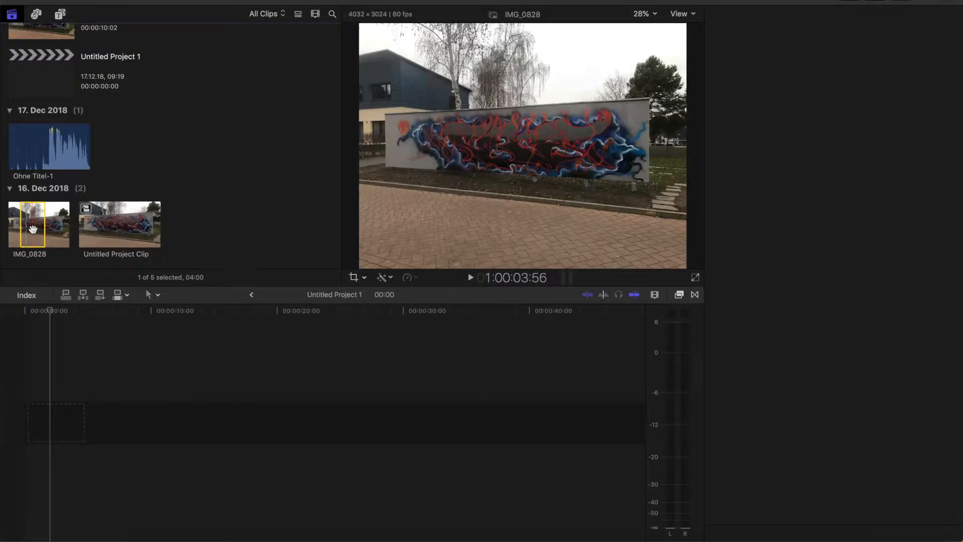
pyautogui.click(730, 14)
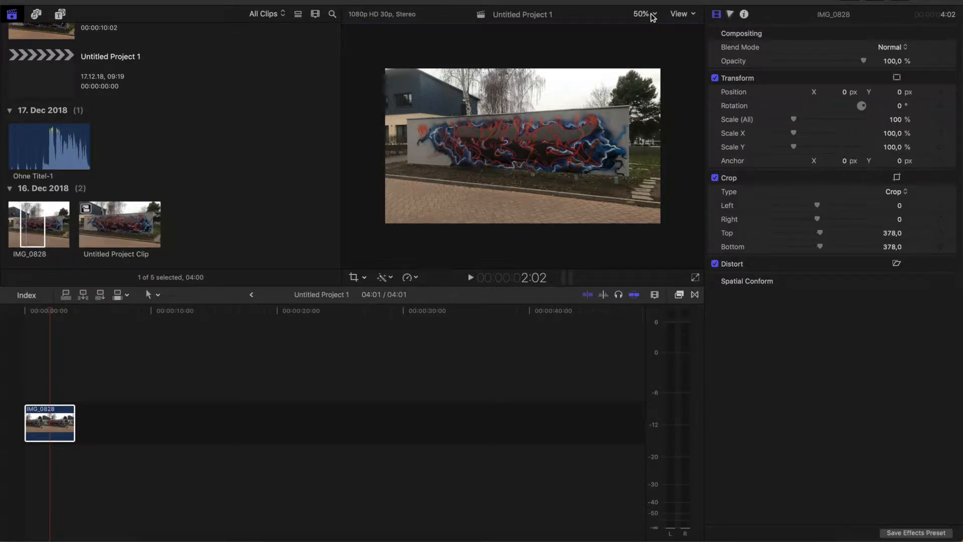
pyautogui.moveTo(660, 19)
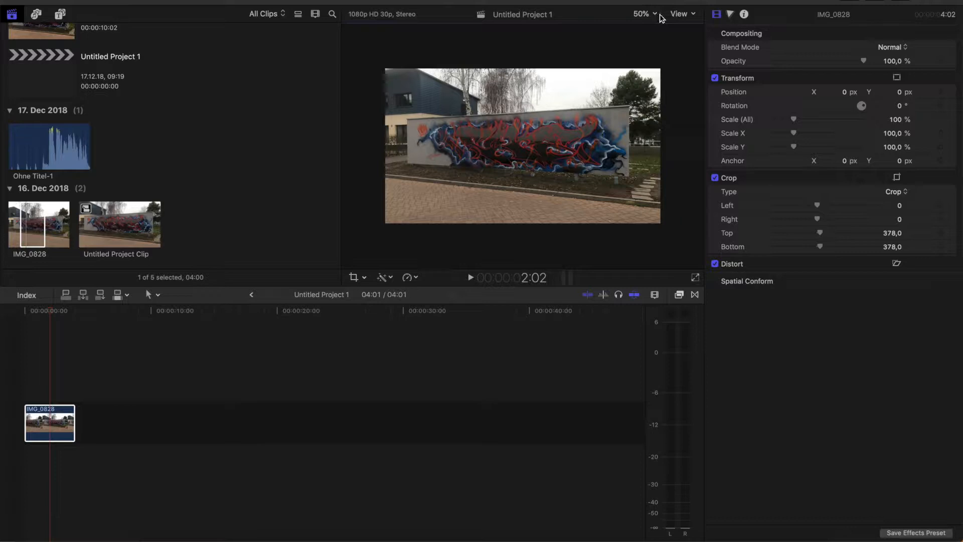
pyautogui.moveTo(613, 235)
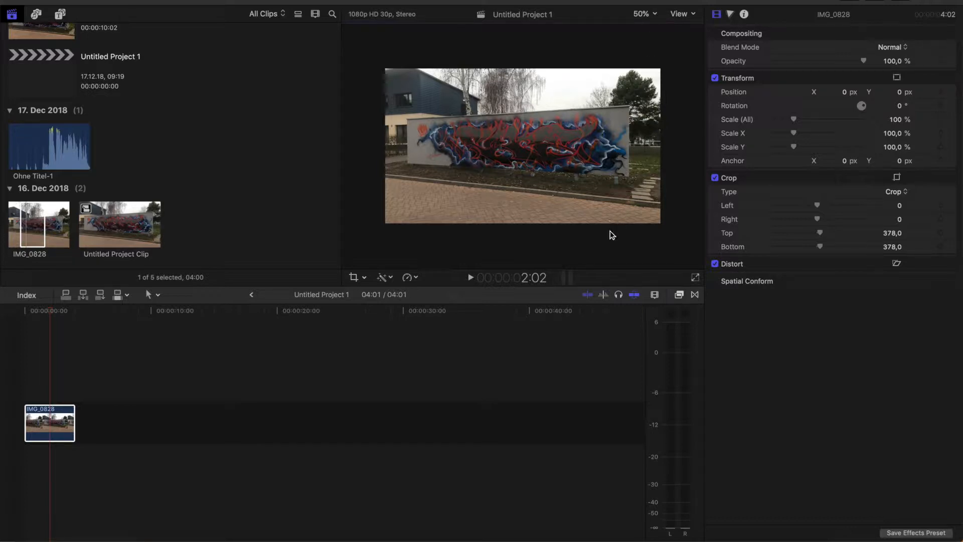
pyautogui.moveTo(673, 104)
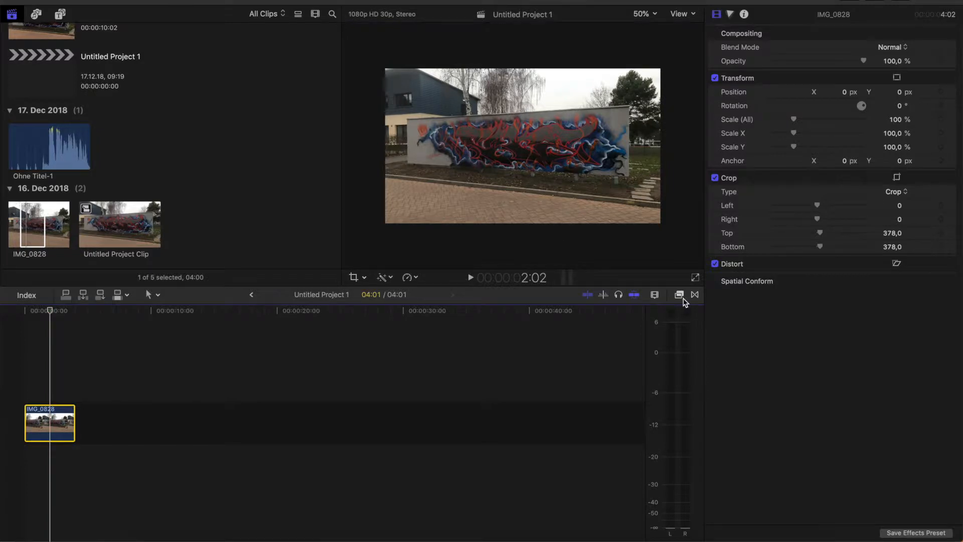
# Search the video effects for 'draw mask' and apply Draw Mask to the photo
pyautogui.click(678, 295)
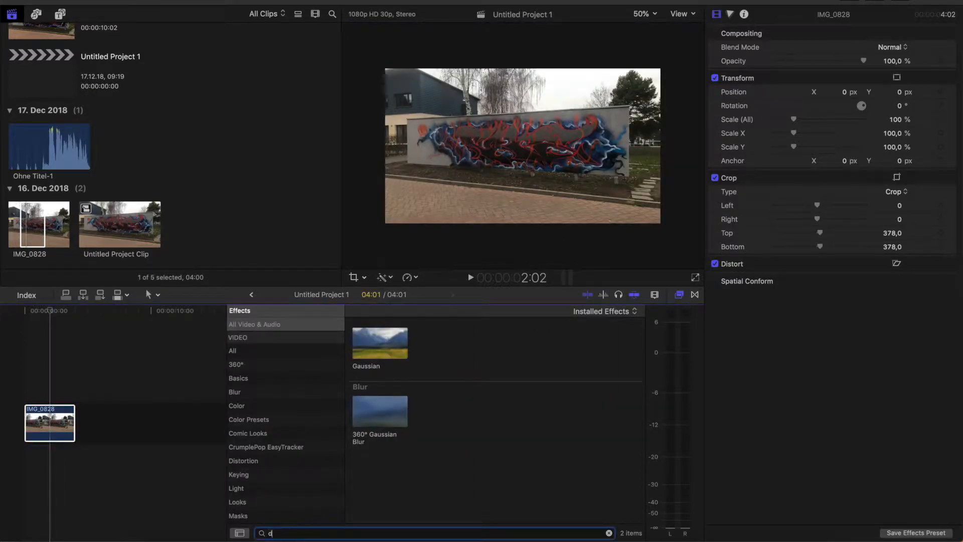
pyautogui.write('draw mask')
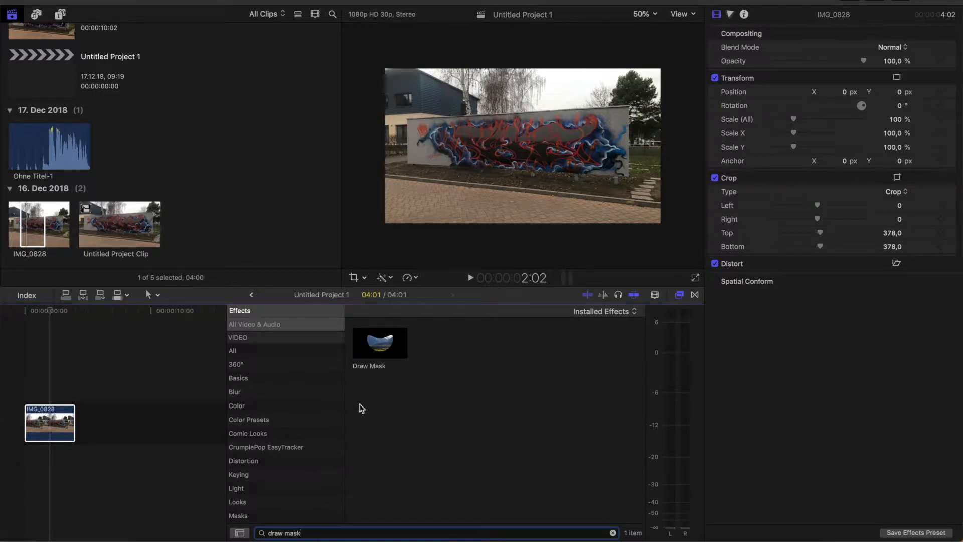
pyautogui.doubleClick(380, 342)
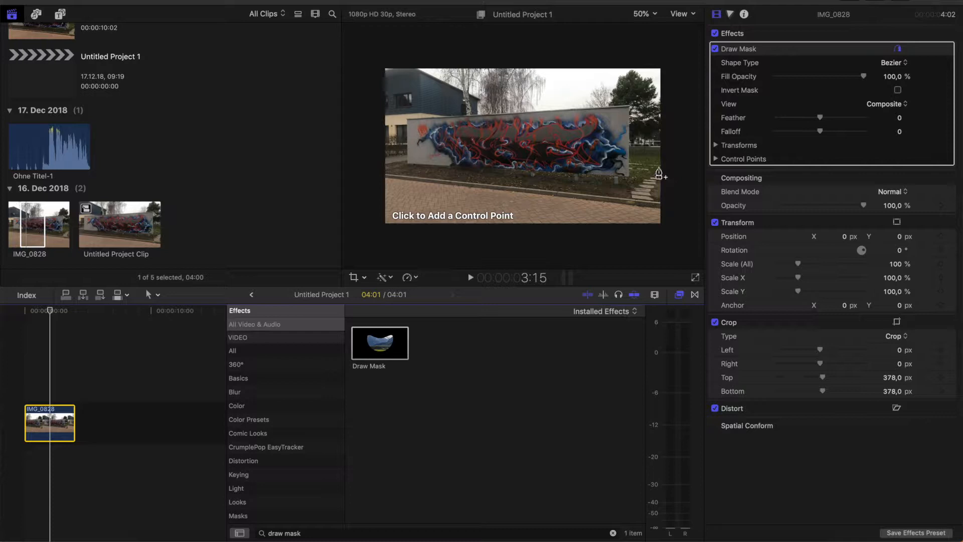
pyautogui.moveTo(670, 167)
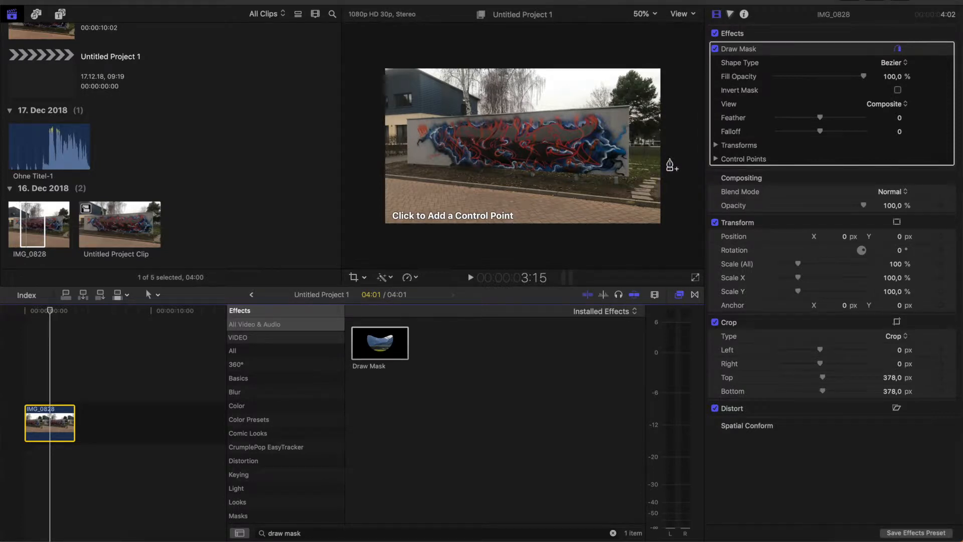
pyautogui.moveTo(607, 145)
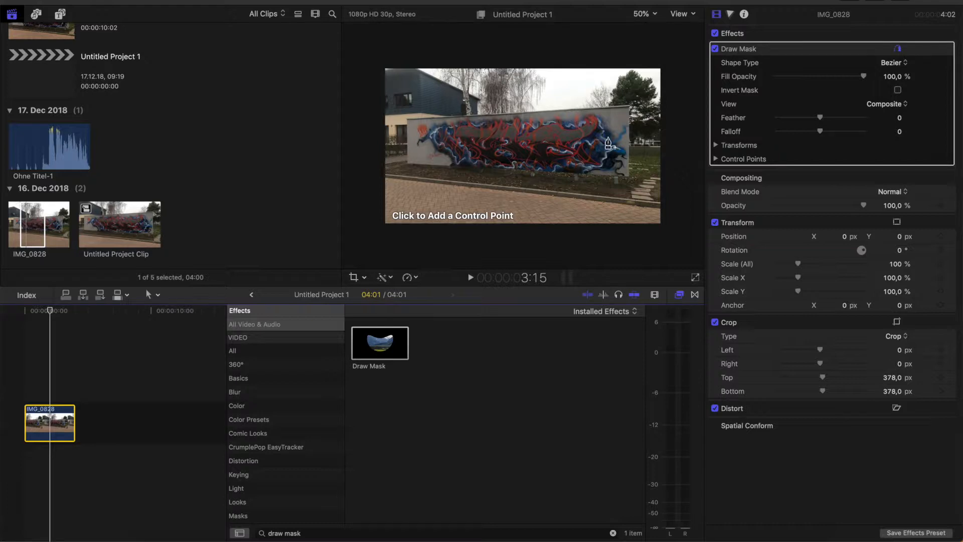
pyautogui.moveTo(679, 159)
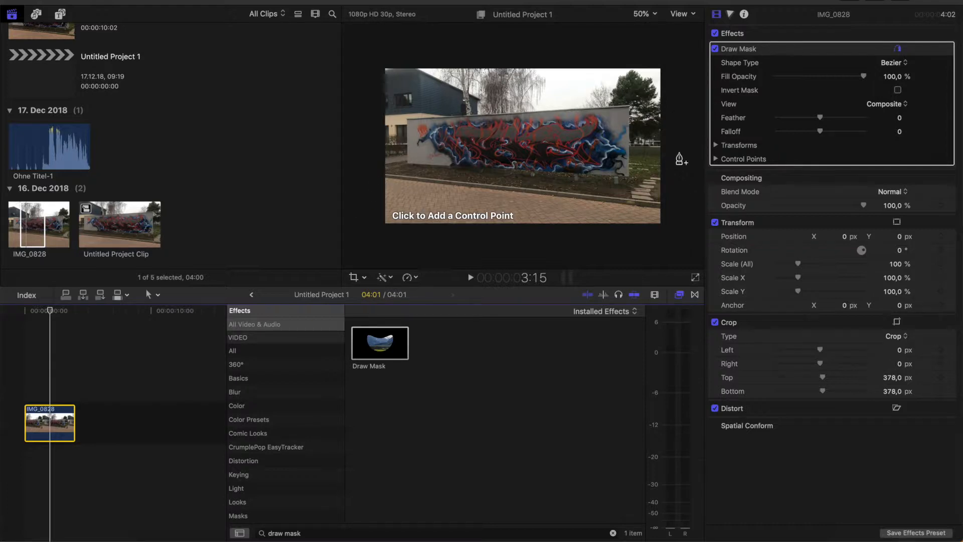
pyautogui.moveTo(664, 166)
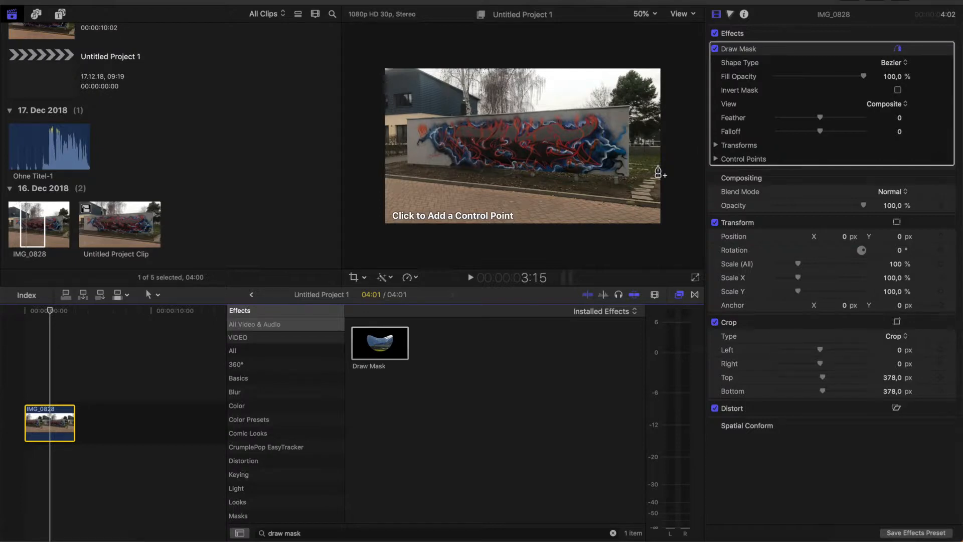
pyautogui.moveTo(671, 167)
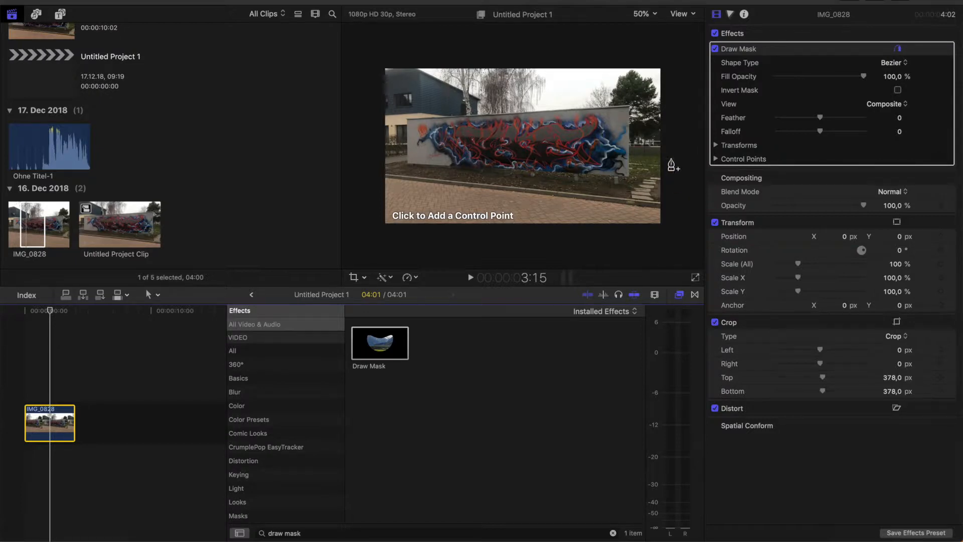
pyautogui.moveTo(556, 169)
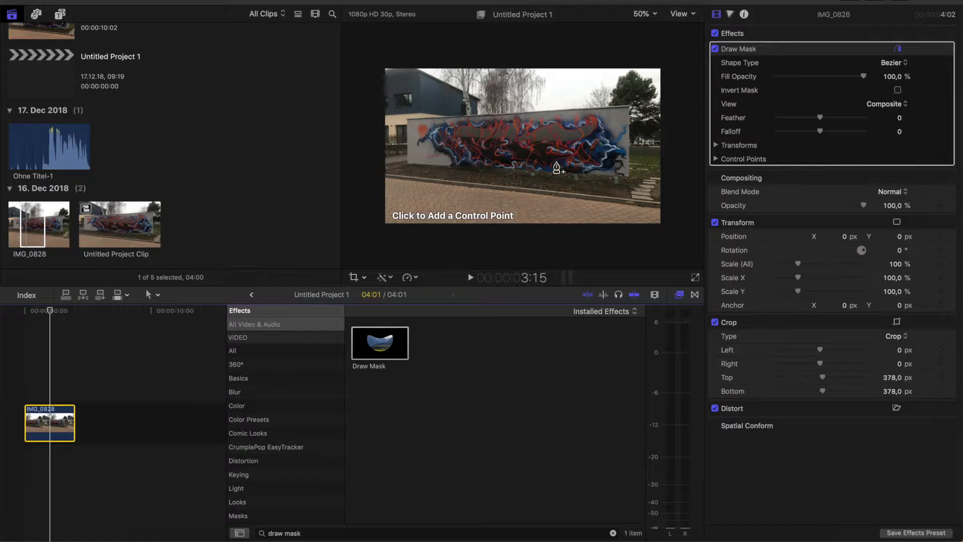
pyautogui.moveTo(657, 166)
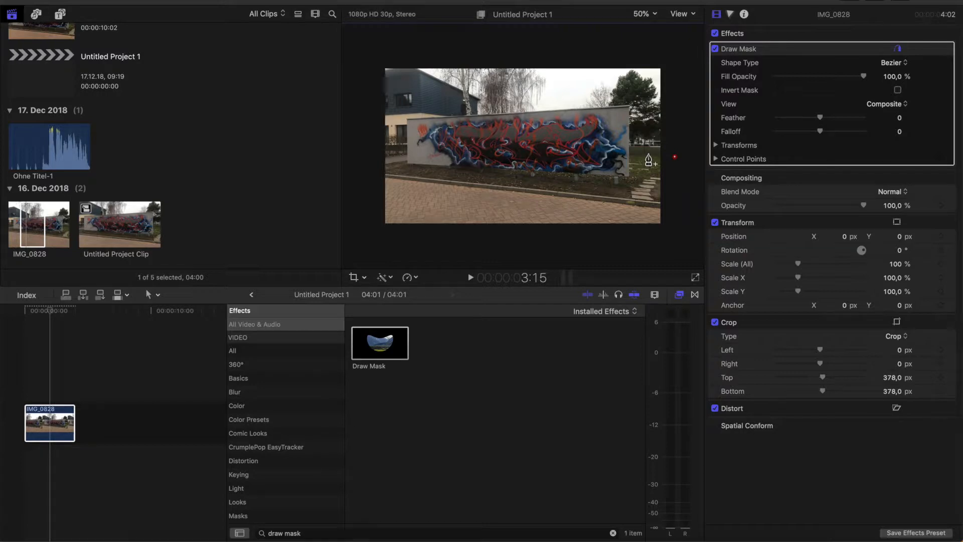
pyautogui.moveTo(650, 162)
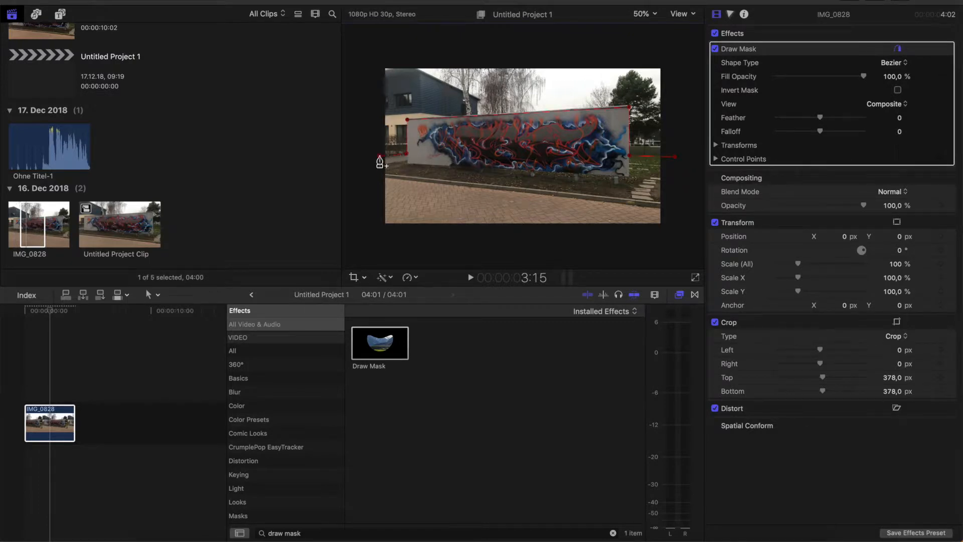
# Draw a closed mask shape from the wall's left end around the wall and pavement
pyautogui.click(422, 245)
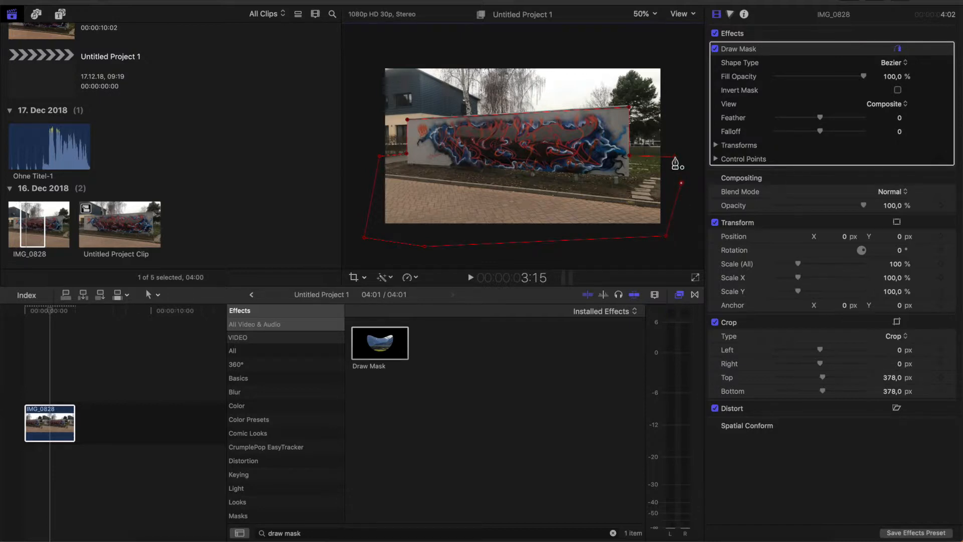
pyautogui.click(892, 62)
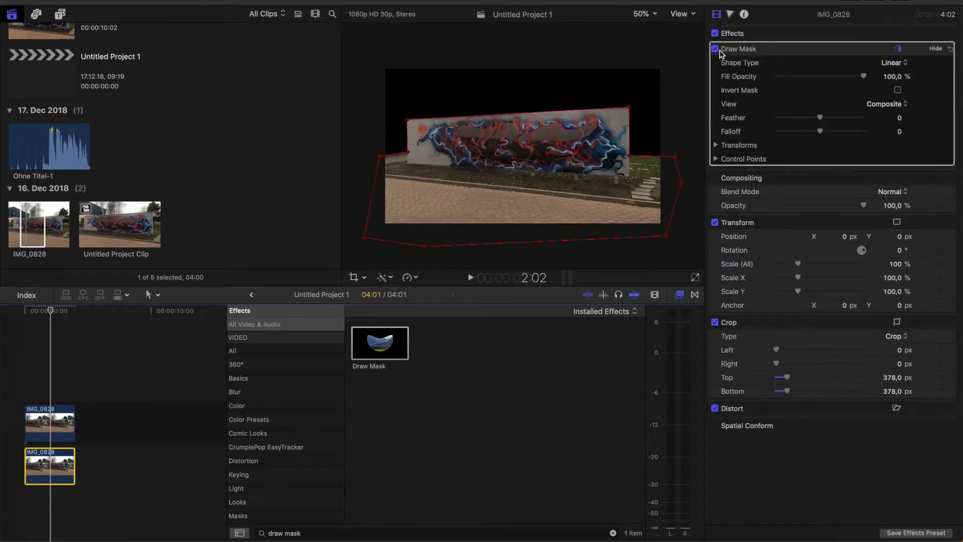
# Uncheck Draw Mask on the lower copy of the graffiti clip
pyautogui.click(714, 49)
pyautogui.write('gaussian')
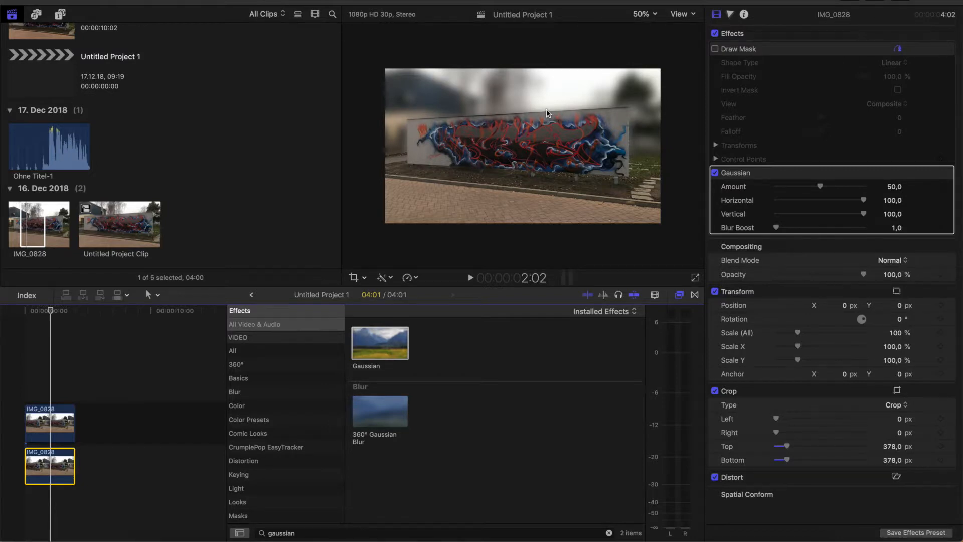
pyautogui.moveTo(562, 118)
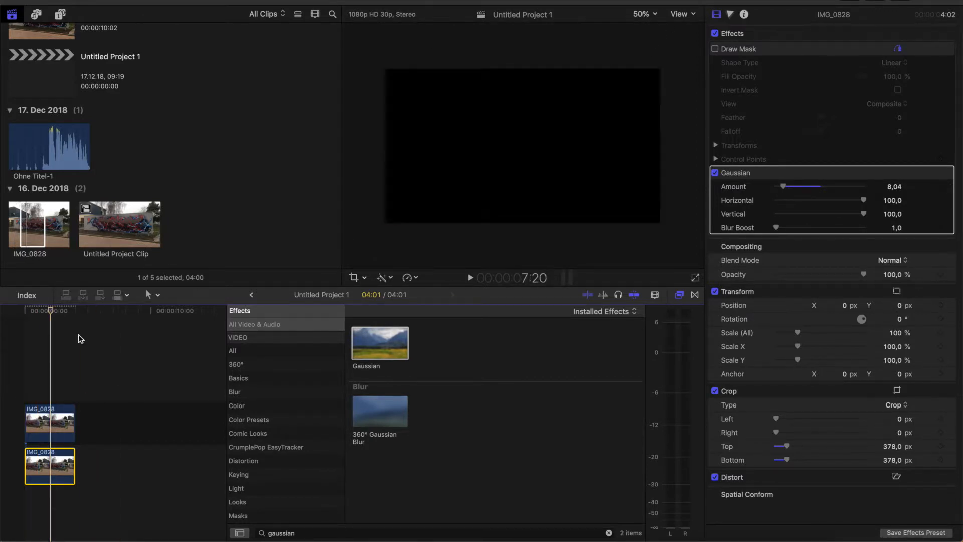
# Widen the top copy's Ken Burns start framing and confirm the move
pyautogui.click(715, 48)
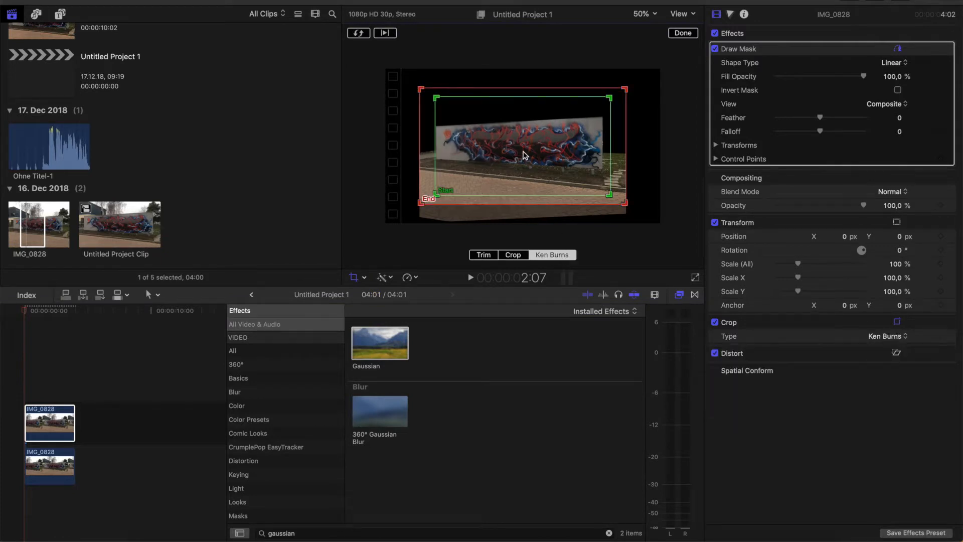
pyautogui.moveTo(440, 109)
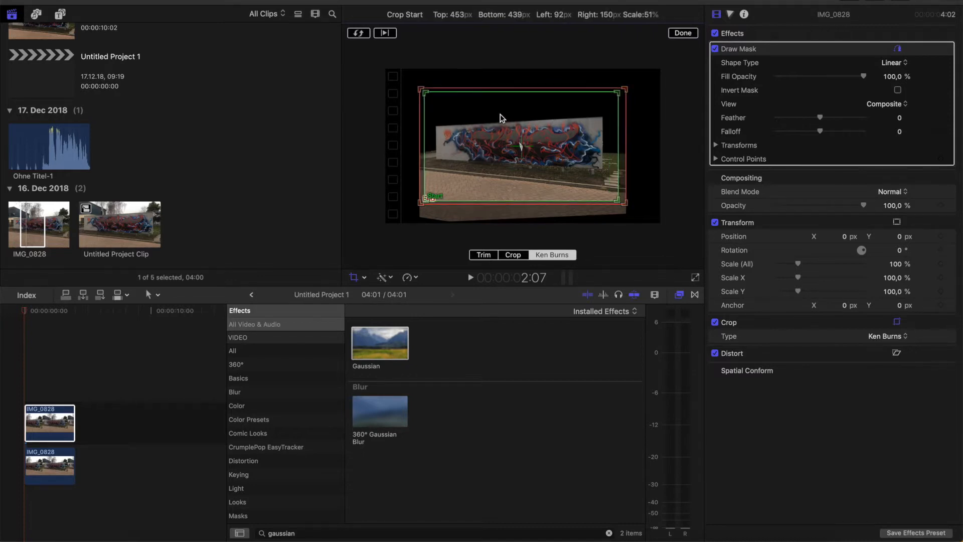
pyautogui.click(682, 32)
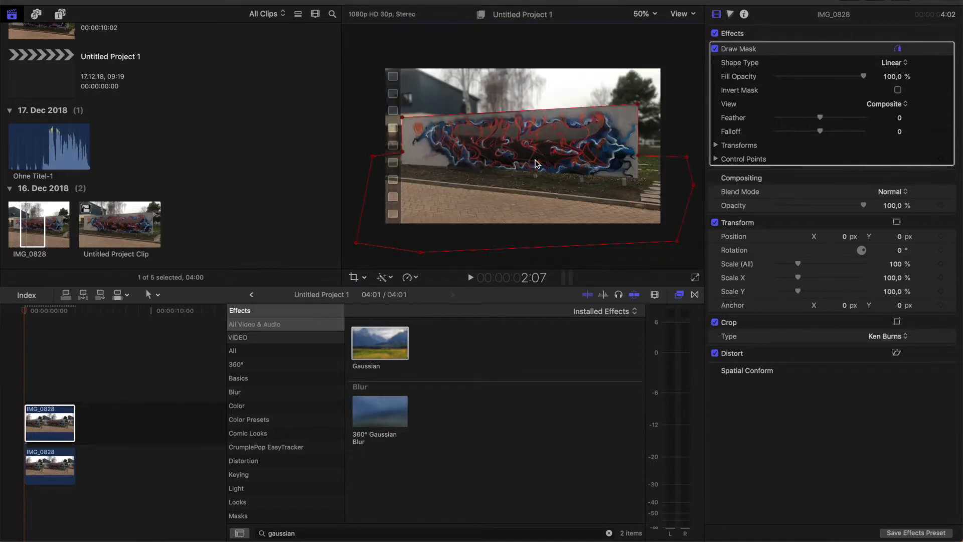
# Apply and confirm a Ken Burns move on the blurred lower copy
pyautogui.click(49, 465)
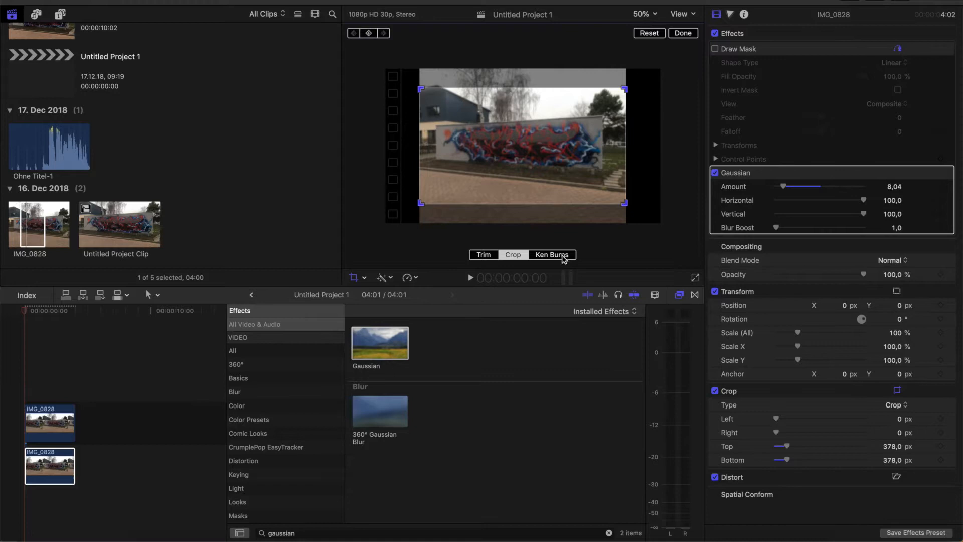
pyautogui.click(552, 254)
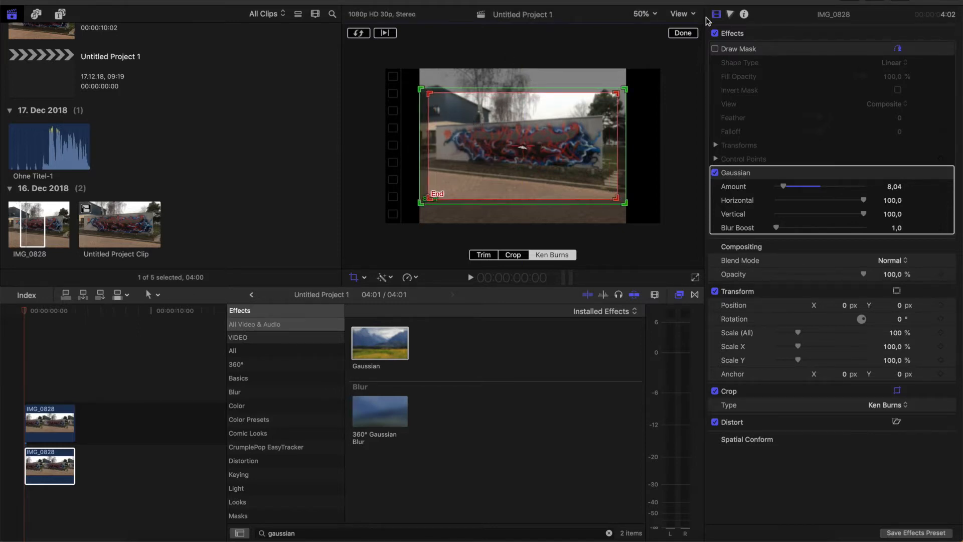
pyautogui.click(682, 33)
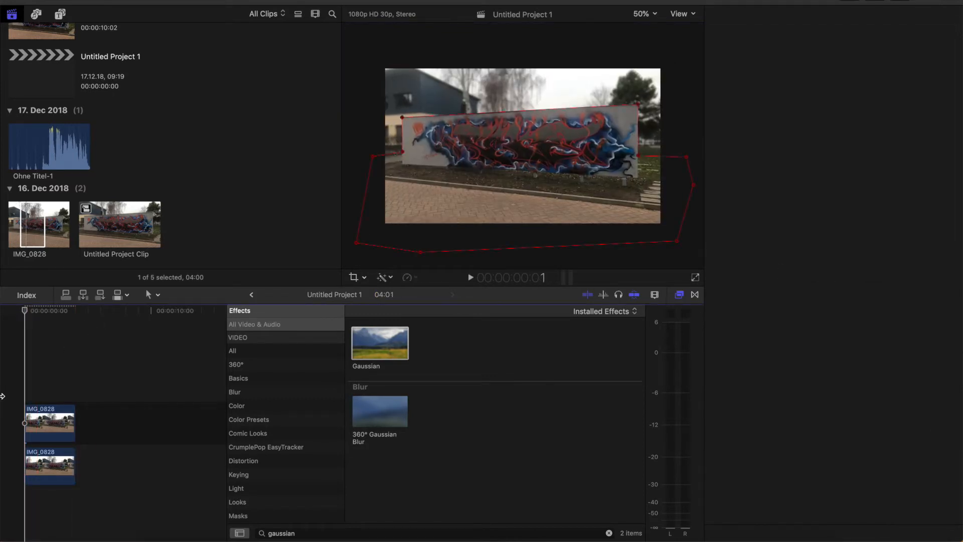
pyautogui.click(470, 277)
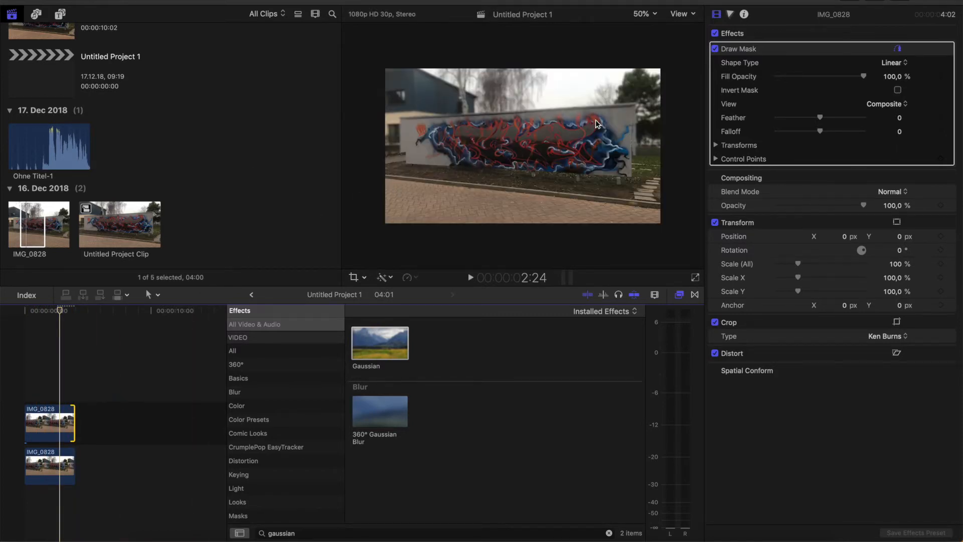
pyautogui.click(131, 364)
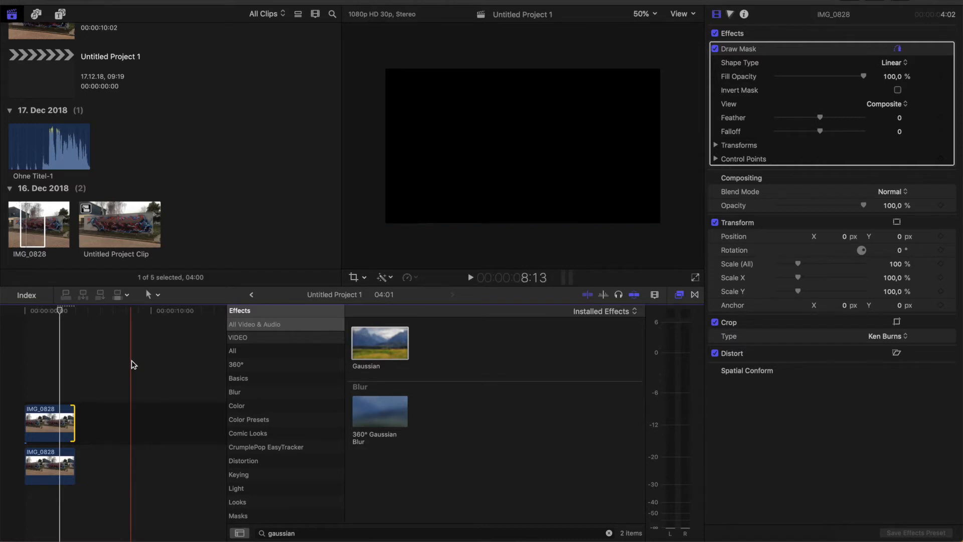